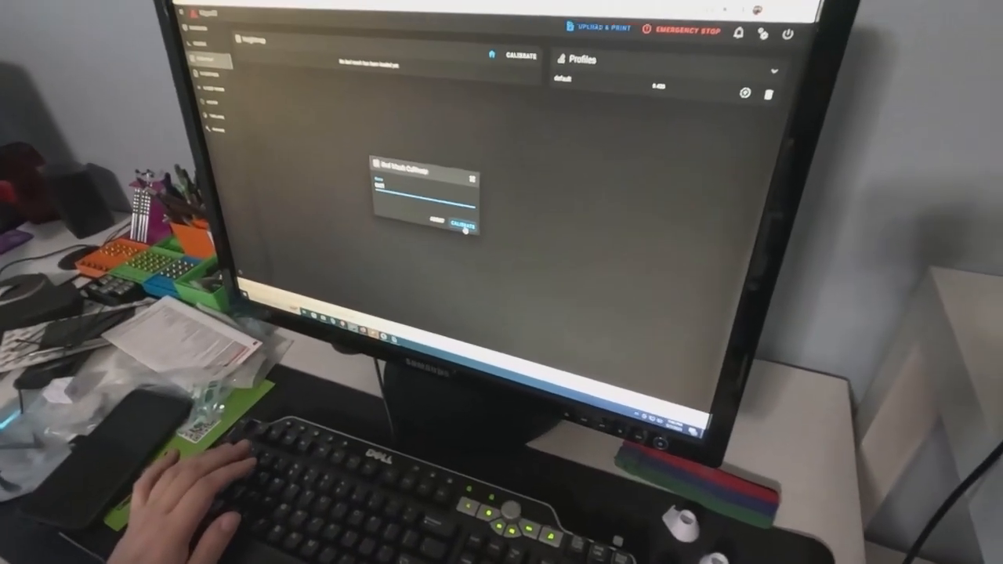
Confirm the bed mesh profile dialog, removing the 'default' and 'test4' profiles
left_click(461, 223)
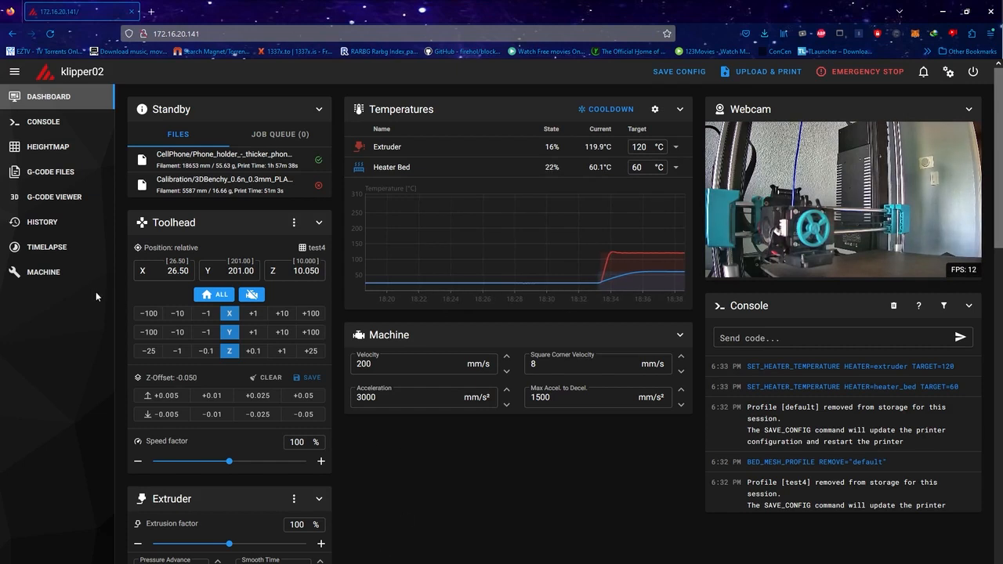
Enter SCREWS_TILT_CALCULATE in the console, then go to the Machine page's config files
left_click(838, 339)
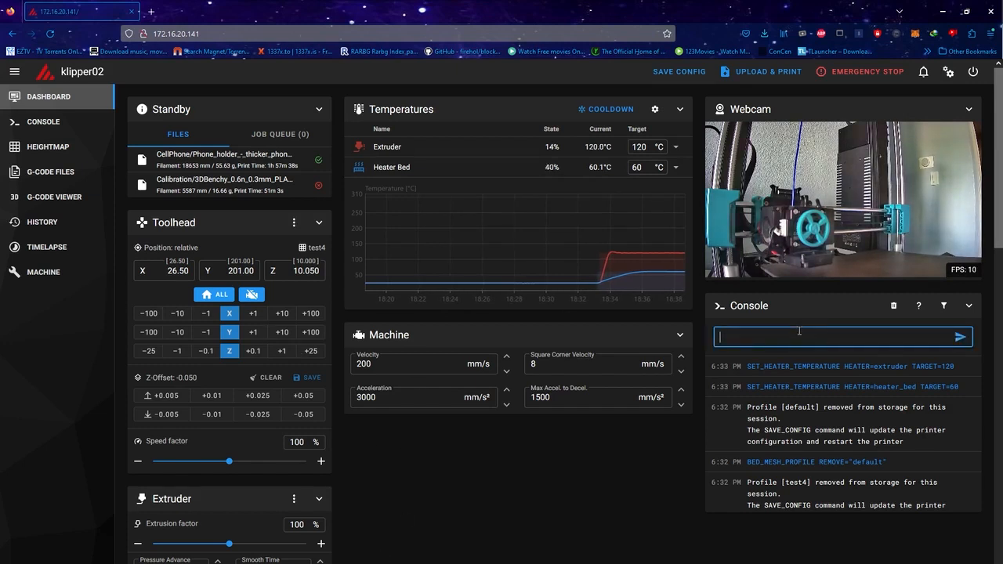
type("SCREWS_TILT_CALCULATE")
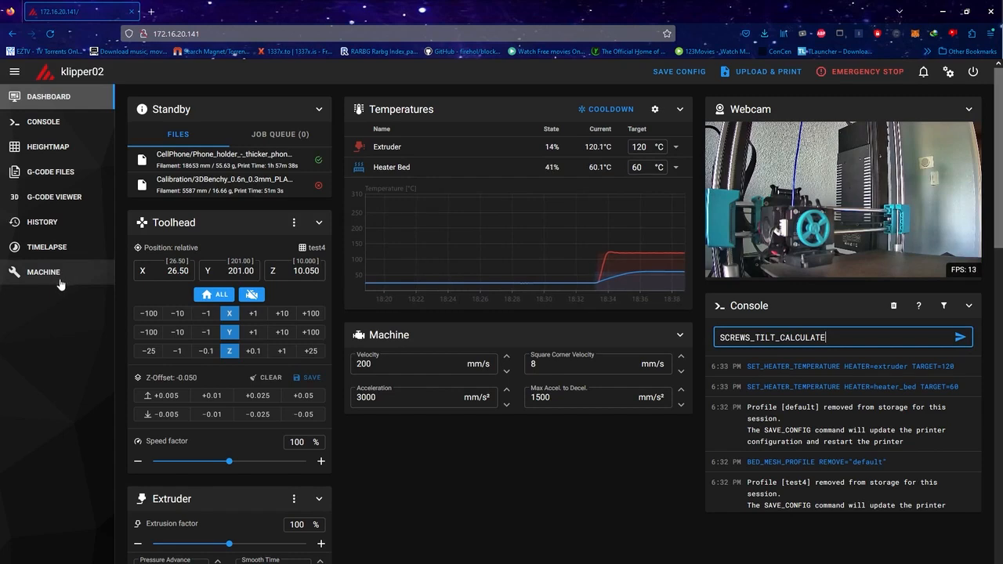
left_click(44, 272)
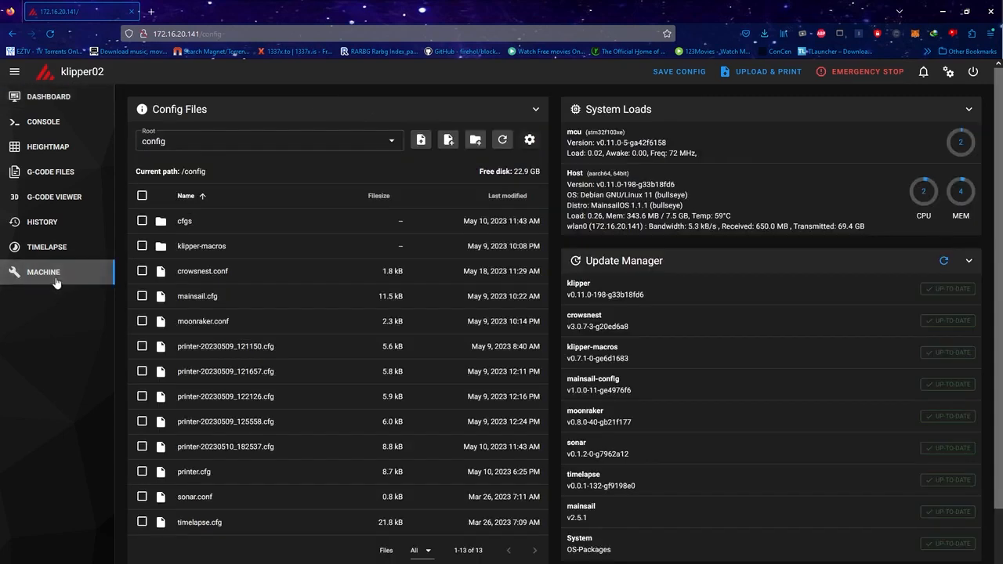
View printer.cfg's [bed_screws] and [screws_tilt_adjust] screw coordinates in the editor
double_click(194, 470)
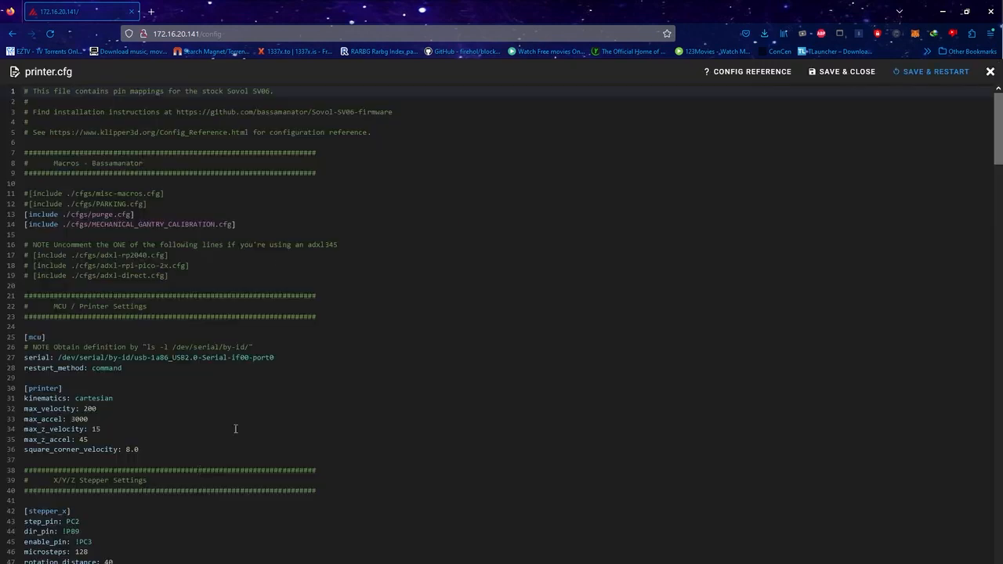
scroll("down", 3)
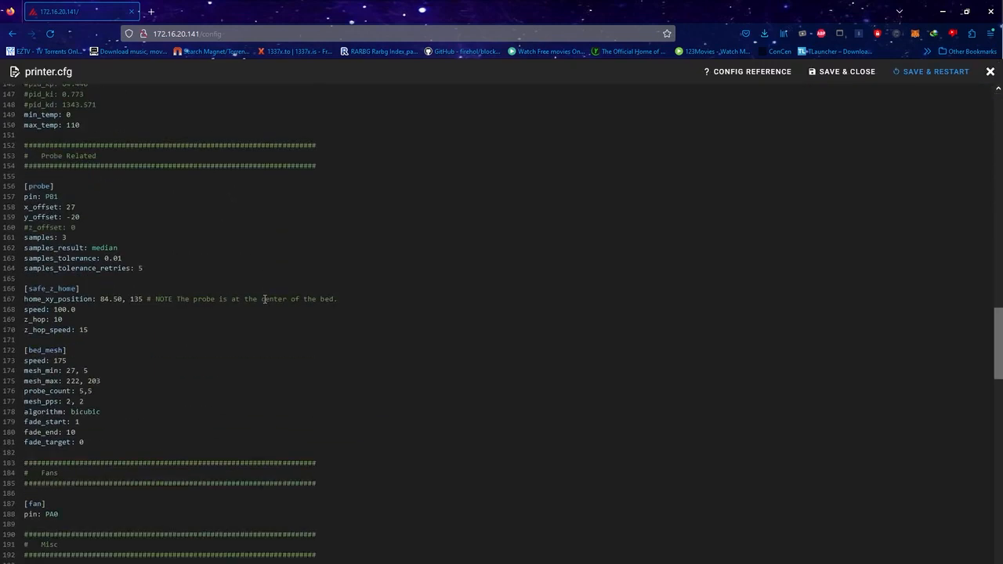
scroll("down", 3)
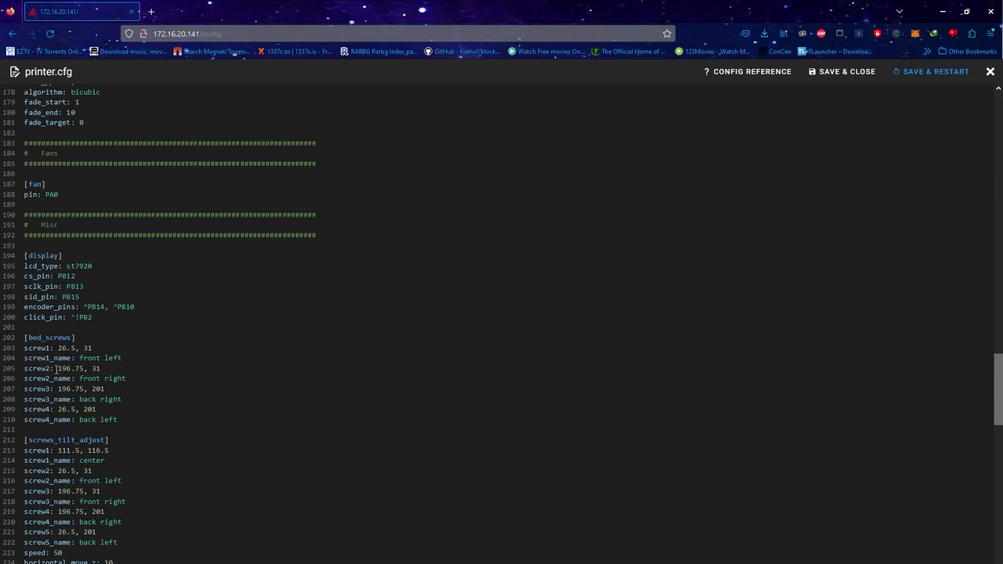
mouse_move(127, 369)
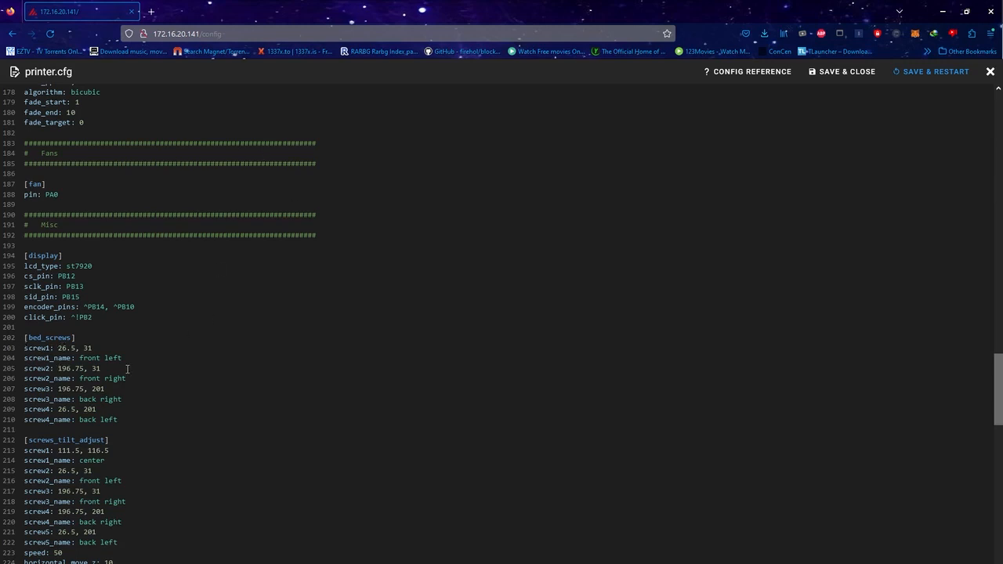
mouse_move(132, 364)
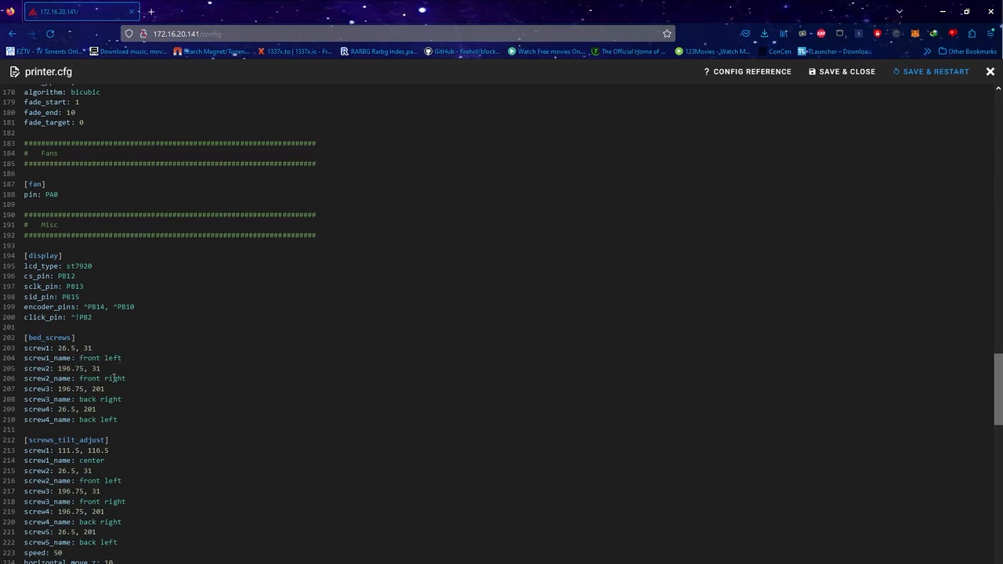
mouse_move(229, 376)
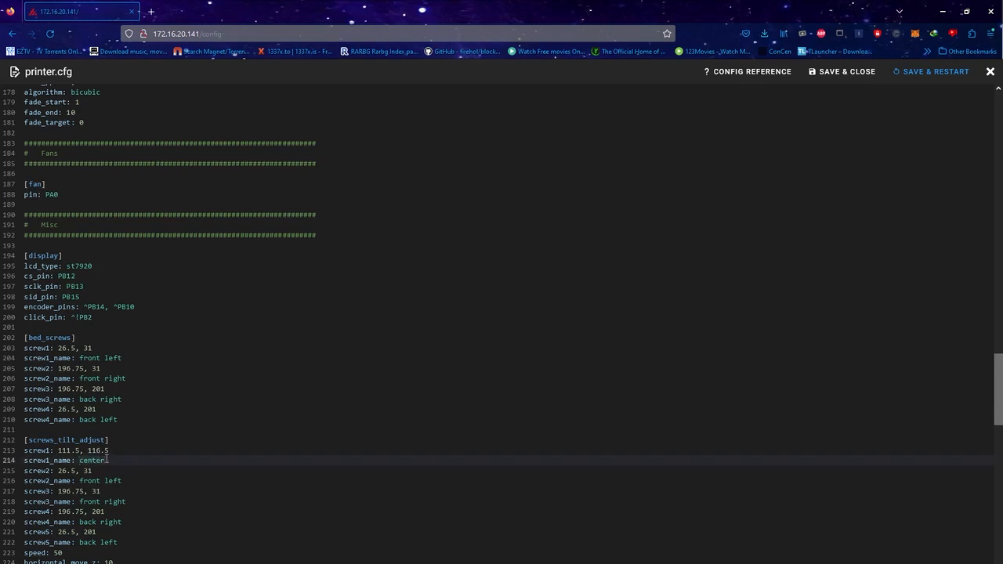
mouse_move(148, 433)
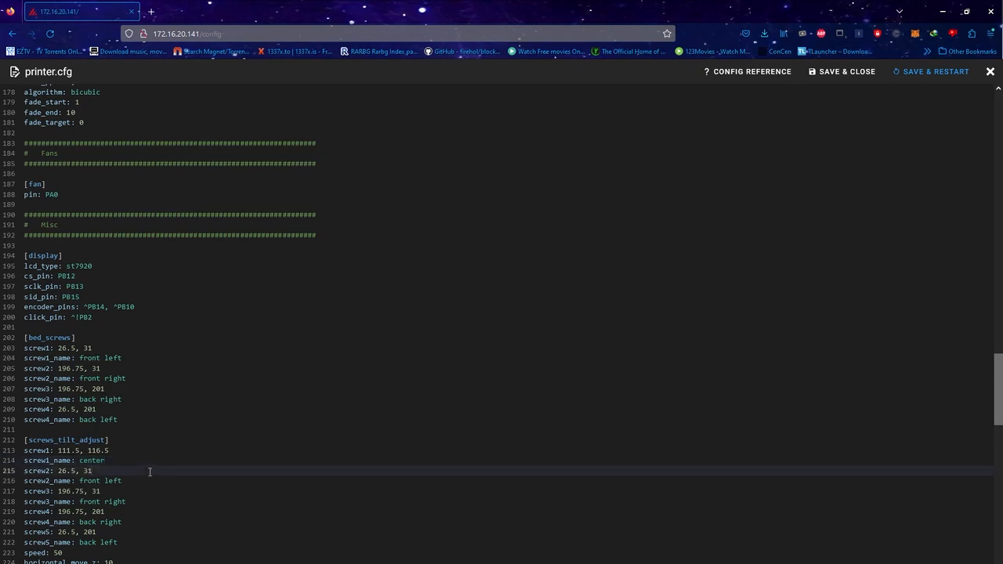
mouse_move(104, 461)
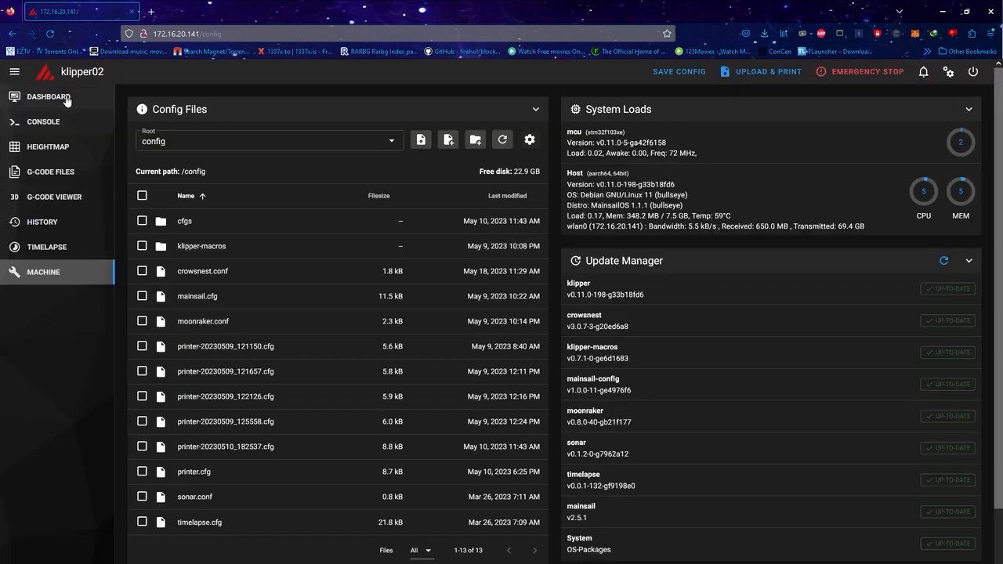
Run SCREWS_TILT_CALCULATE from the dashboard console to get per-corner screw adjustments
left_click(49, 97)
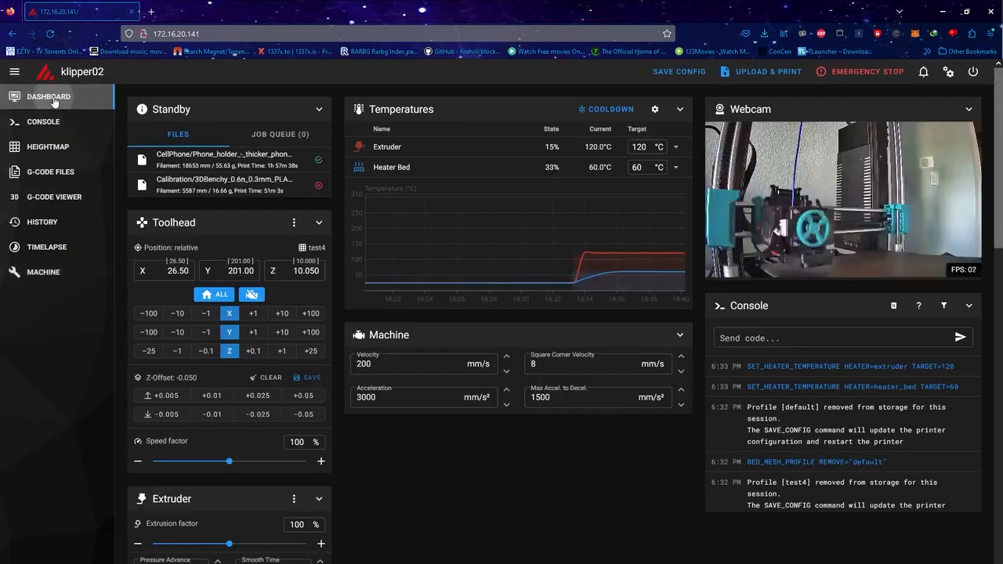
left_click(844, 339)
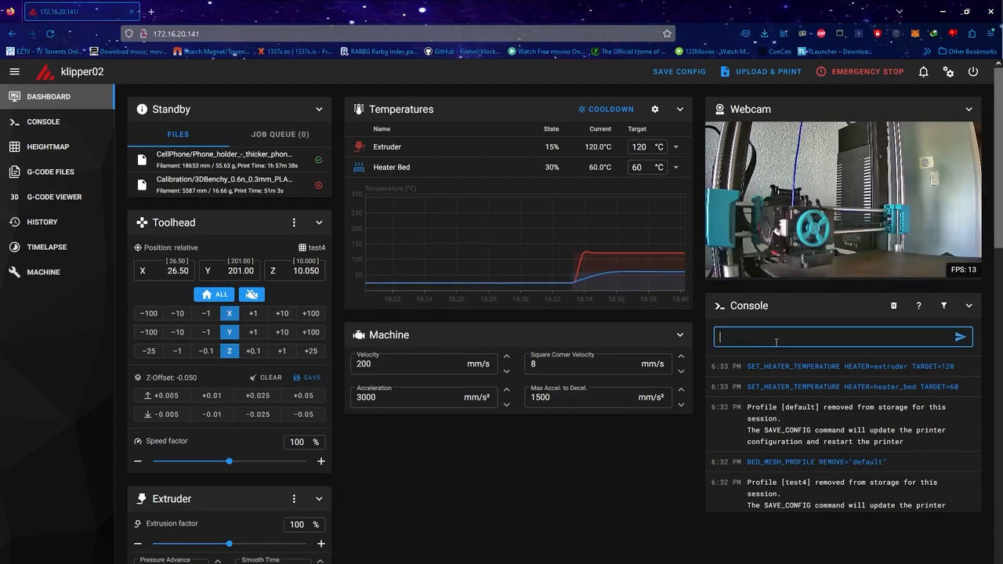
type("SCREWS_TILT_CALCULATE")
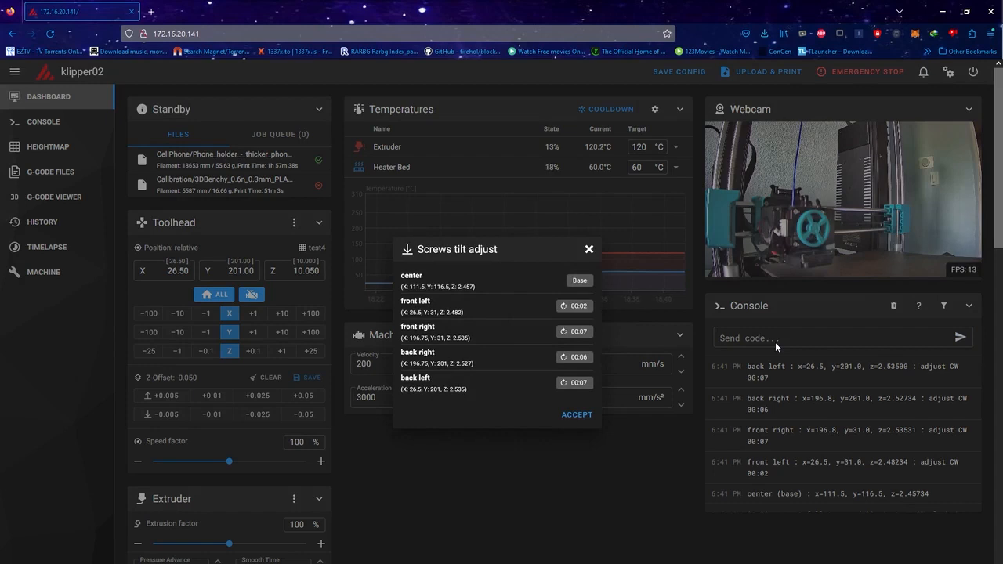
mouse_move(749, 282)
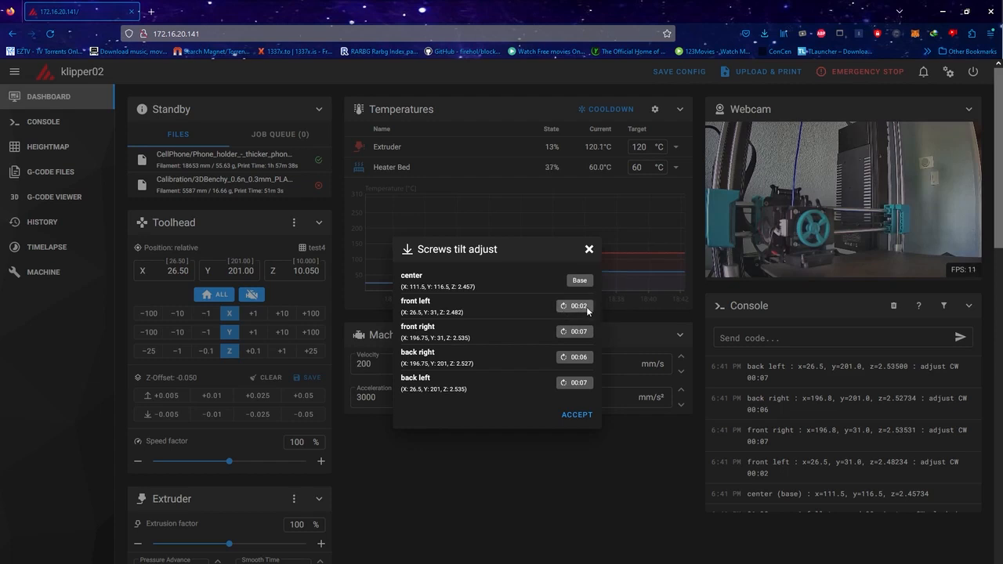
mouse_move(588, 345)
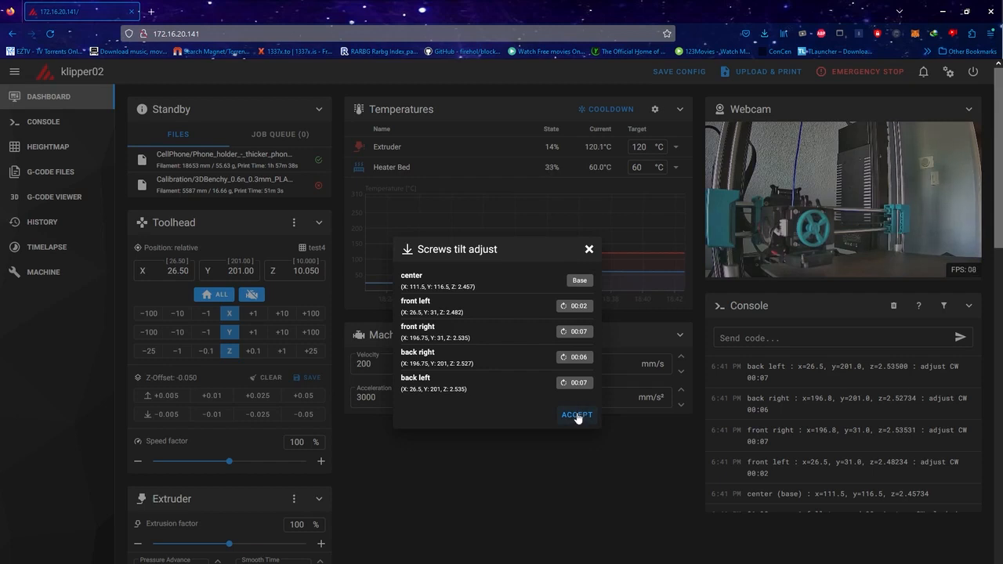
Raise the toolhead in 25 mm steps to about Z 85 to clear the bed for screw turning
left_click(577, 414)
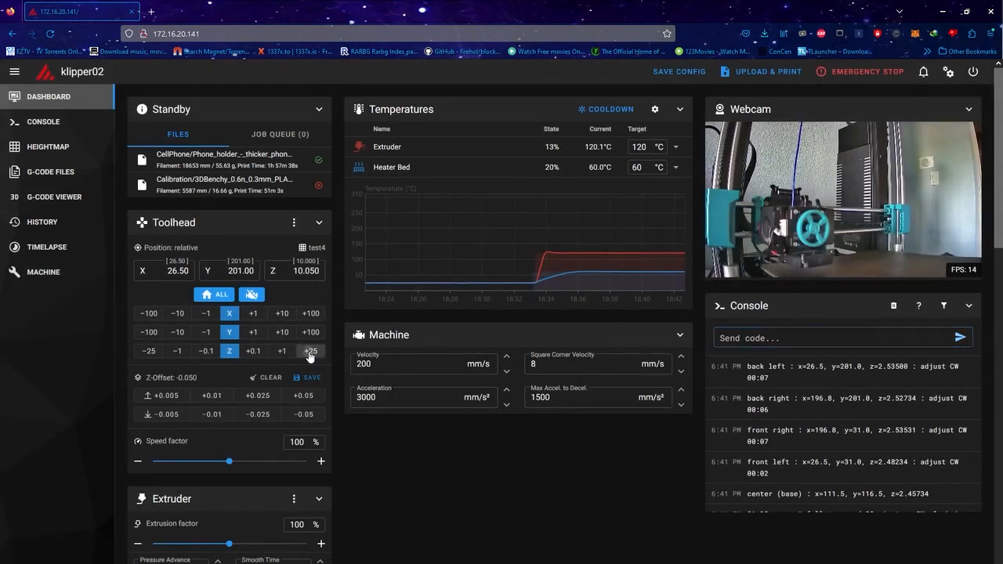
left_click(310, 351)
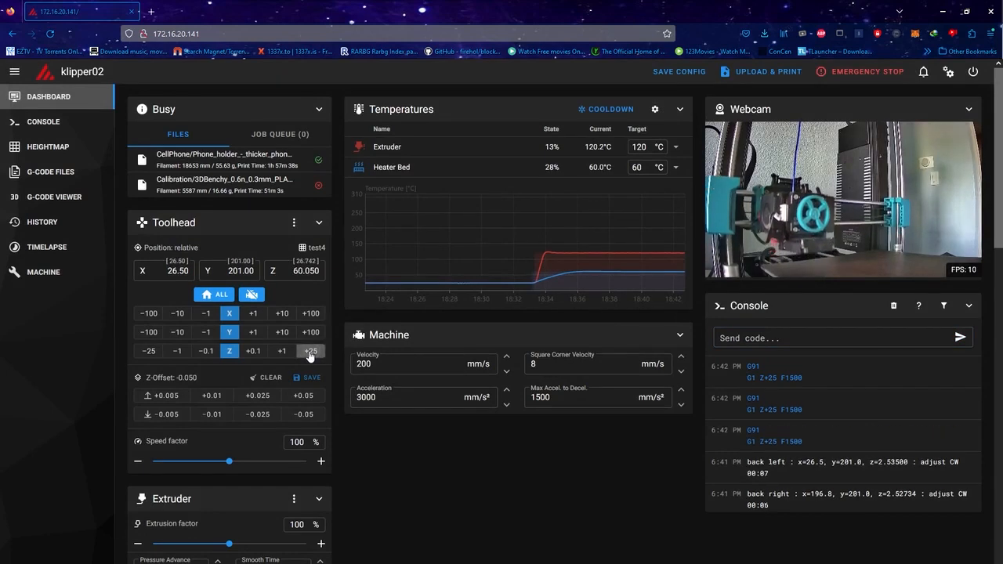
left_click(310, 352)
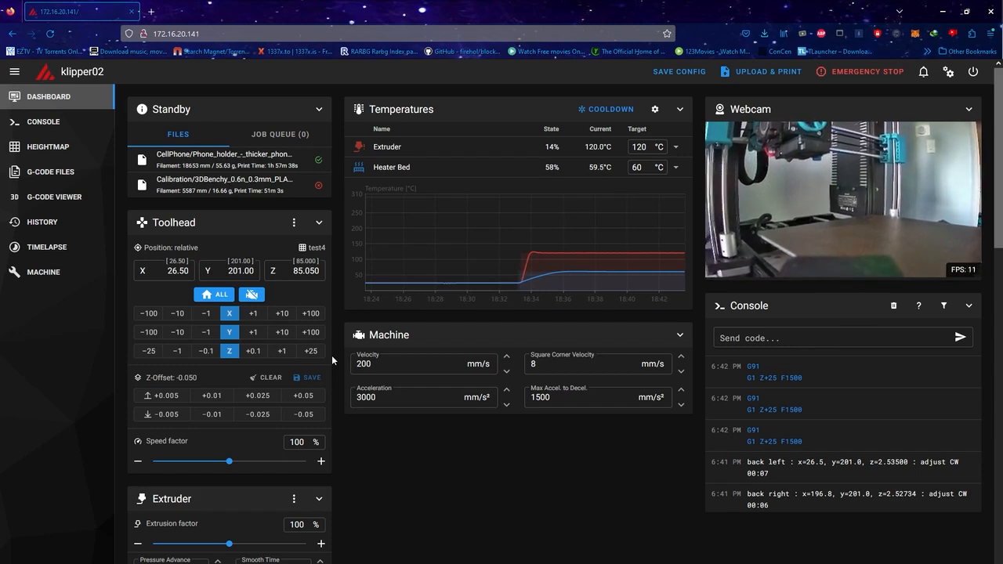
mouse_move(307, 185)
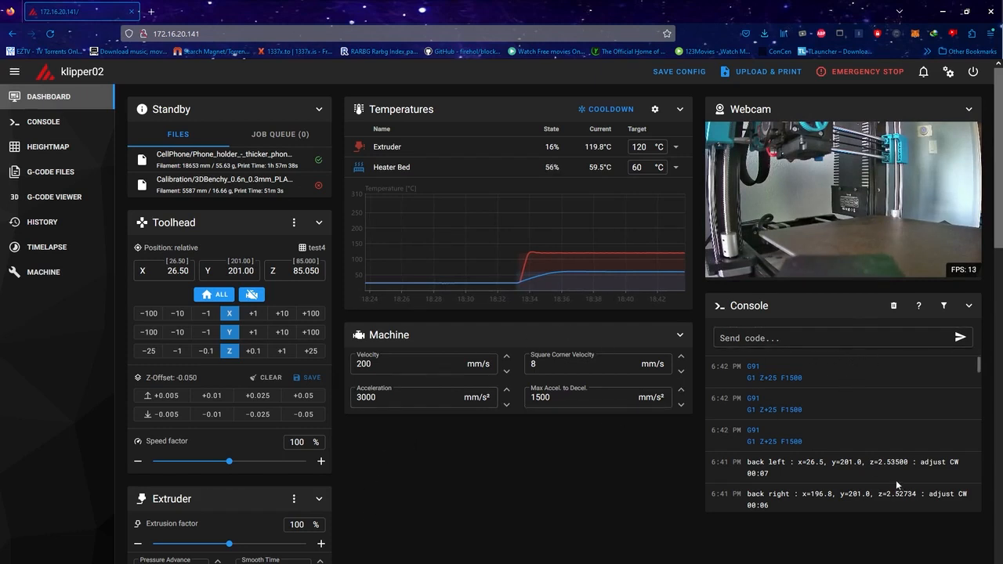
mouse_move(903, 233)
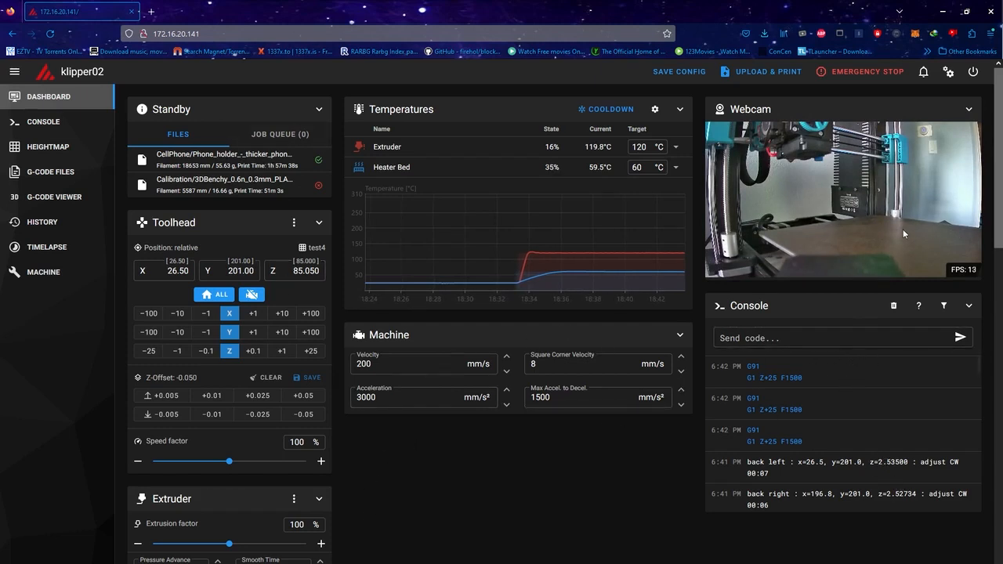
Re-run the screws tilt check and accept the ~00:02-turn corner results
left_click(839, 339)
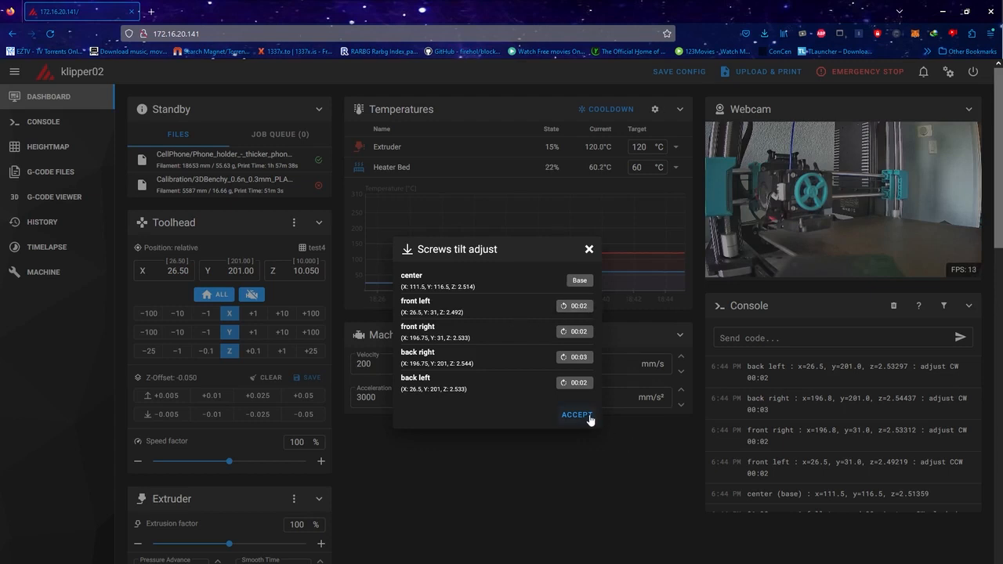
left_click(577, 414)
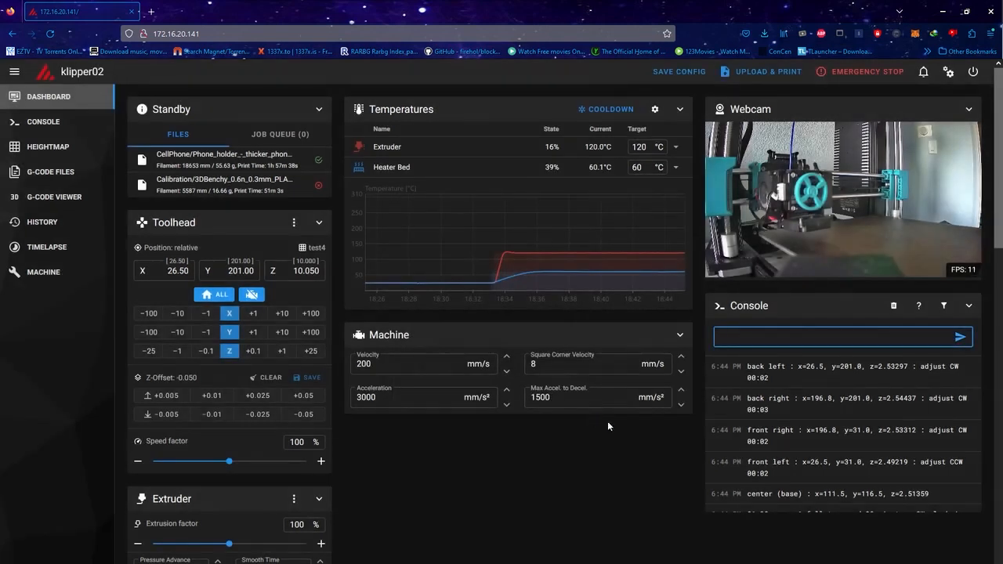
Calibrate a new bed mesh named 'default' from Heightmap and follow probing on the dashboard
left_click(47, 147)
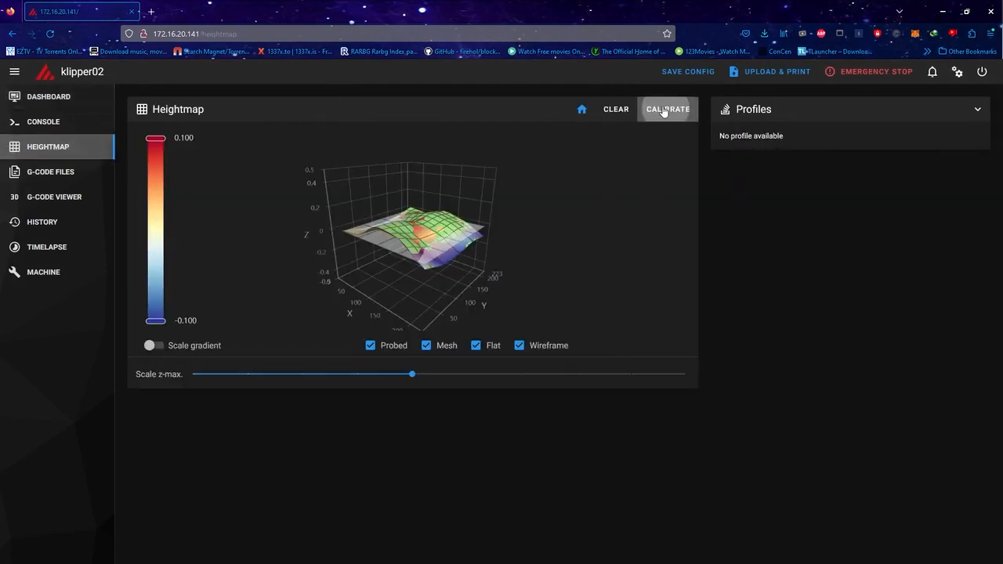
left_click(668, 109)
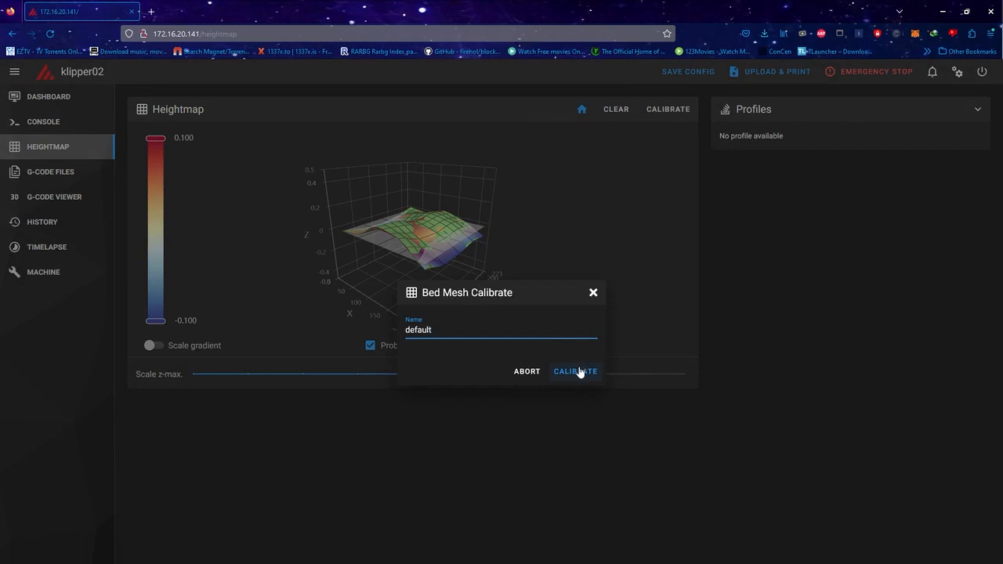
left_click(573, 370)
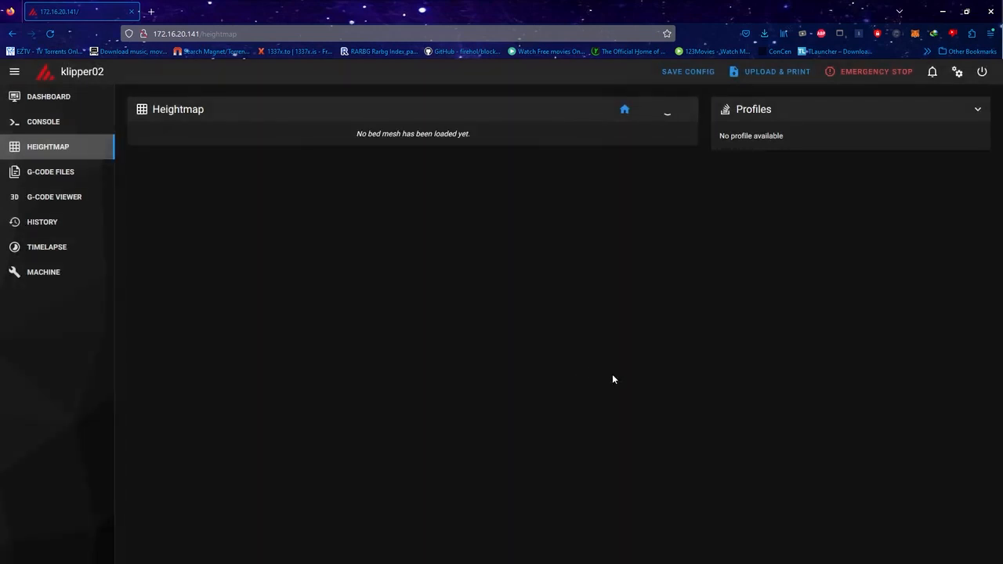
left_click(49, 98)
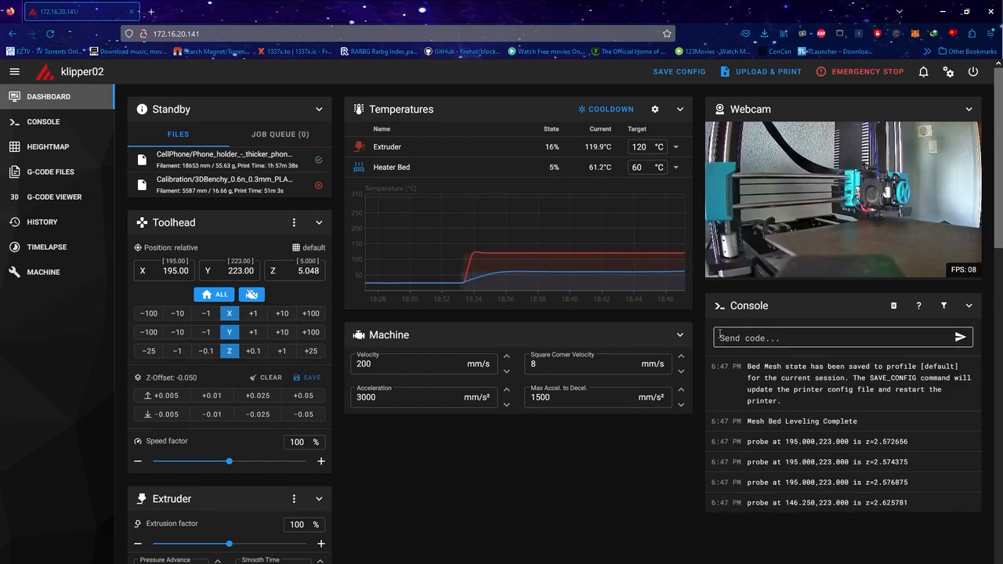
View the new 5x5 'default' mesh heightmap with its 0.204 mm range
left_click(47, 147)
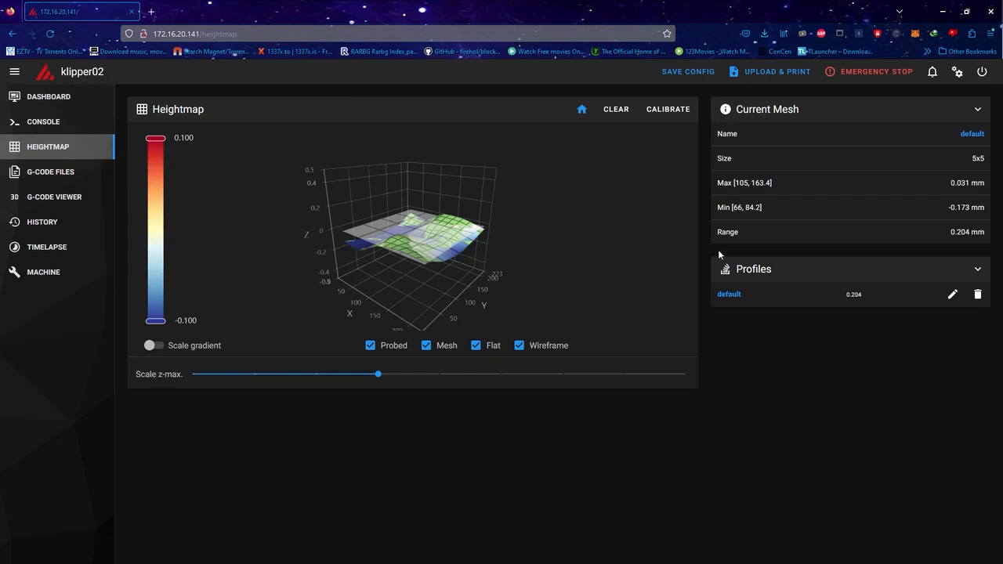
mouse_move(846, 306)
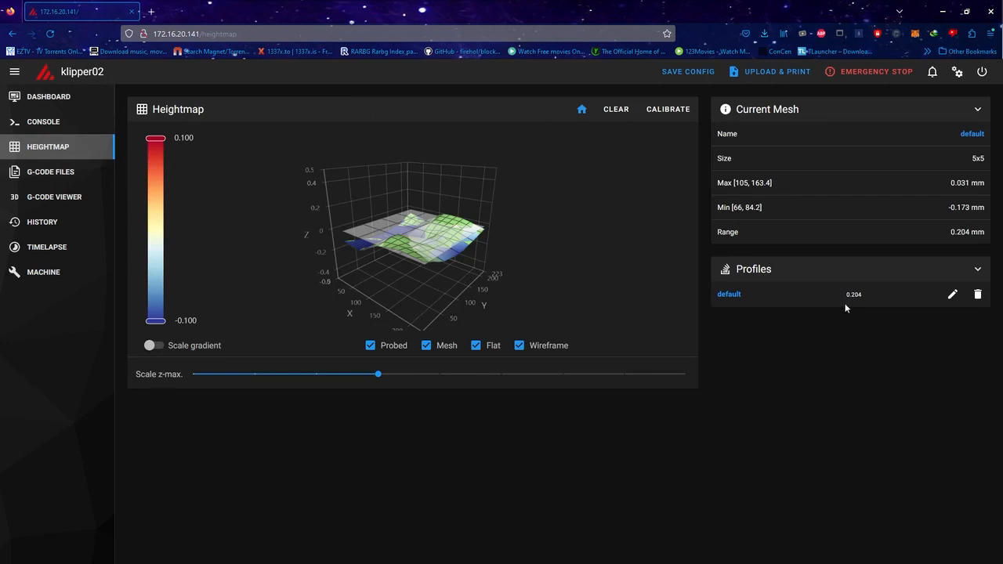
mouse_move(862, 307)
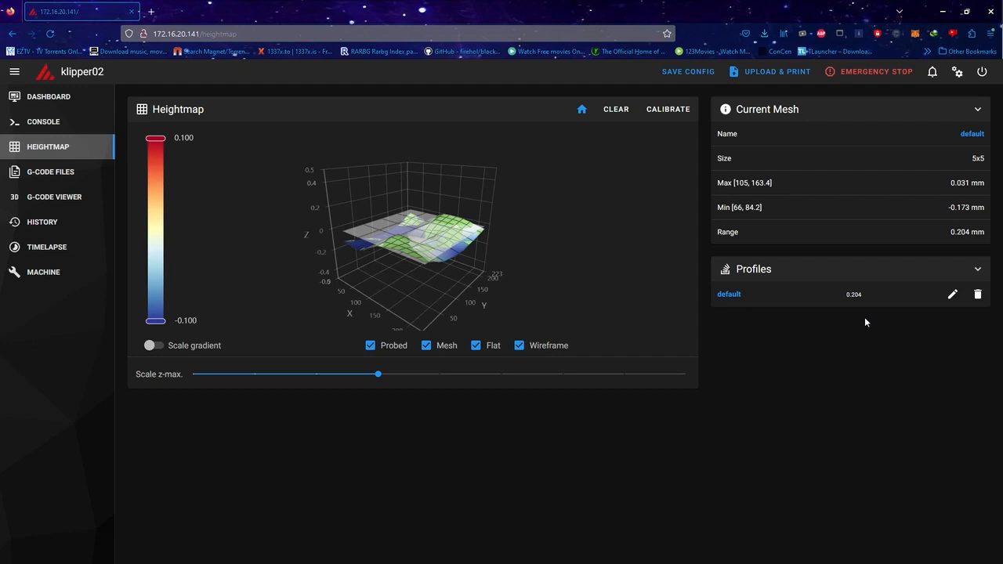
mouse_move(934, 244)
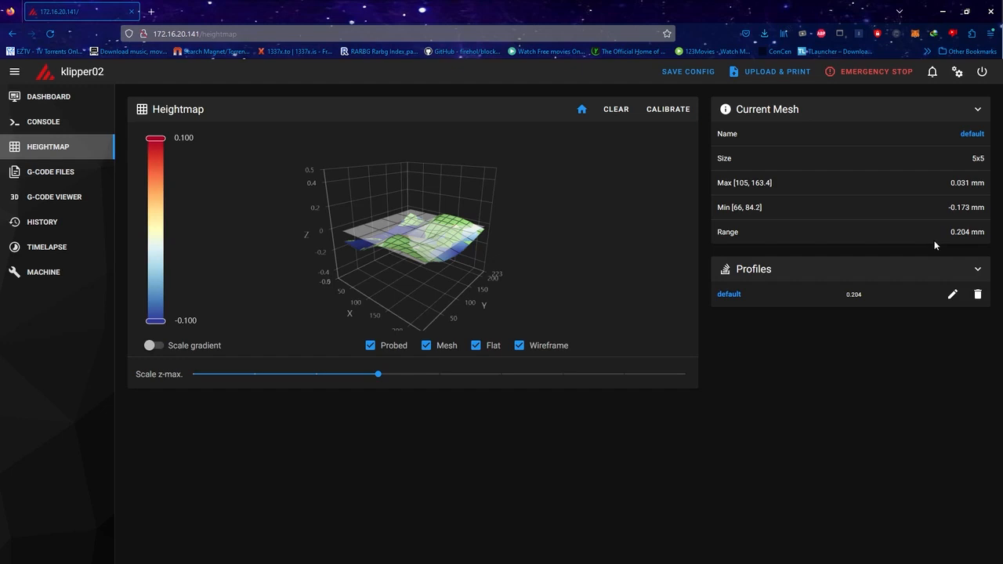
mouse_move(865, 299)
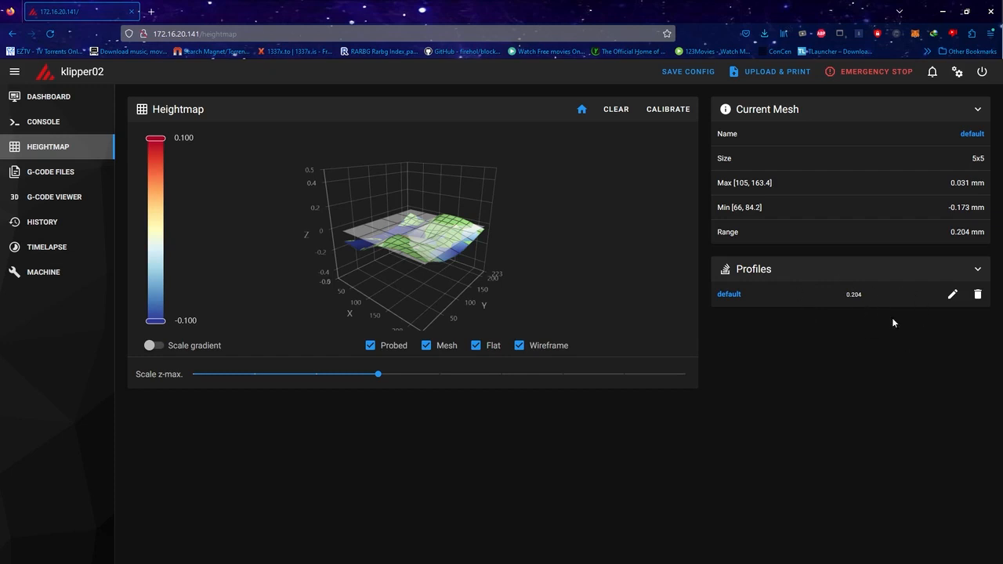
mouse_move(900, 332)
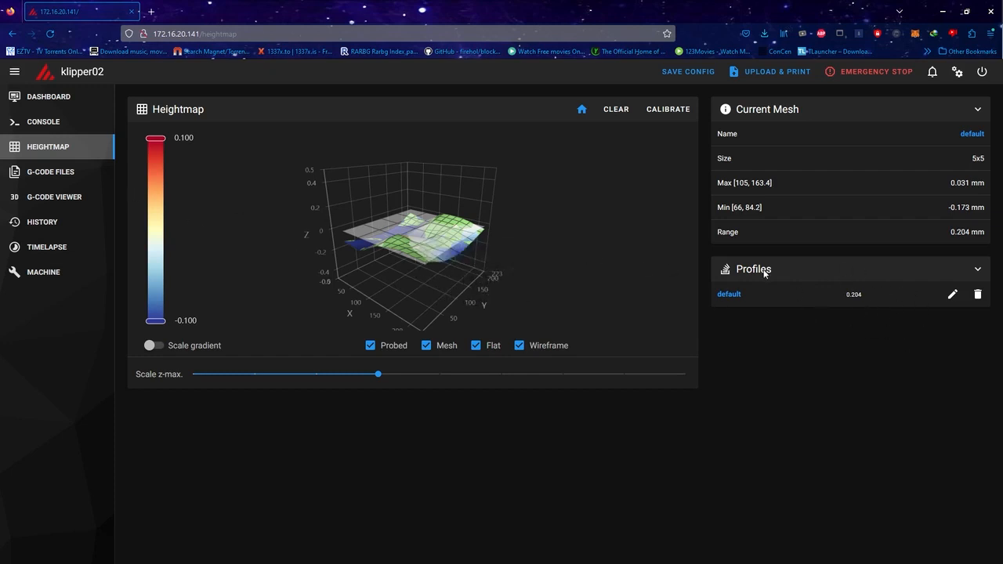
mouse_move(847, 288)
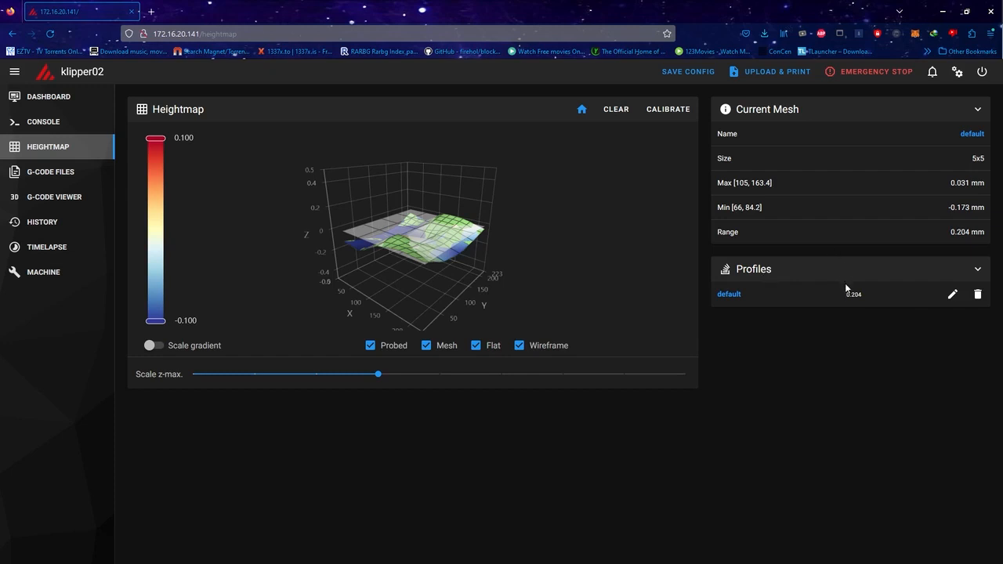
mouse_move(844, 289)
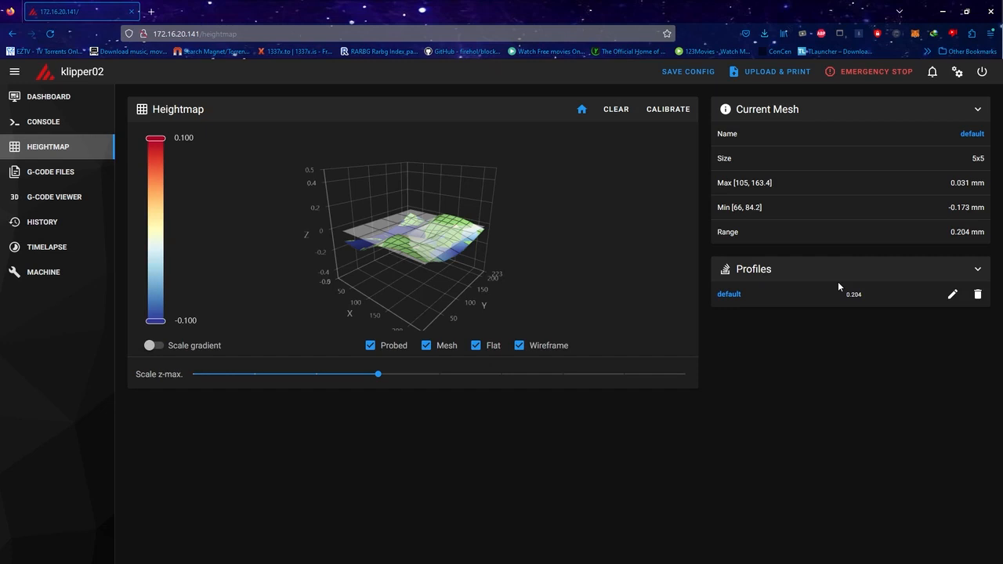
mouse_move(735, 9)
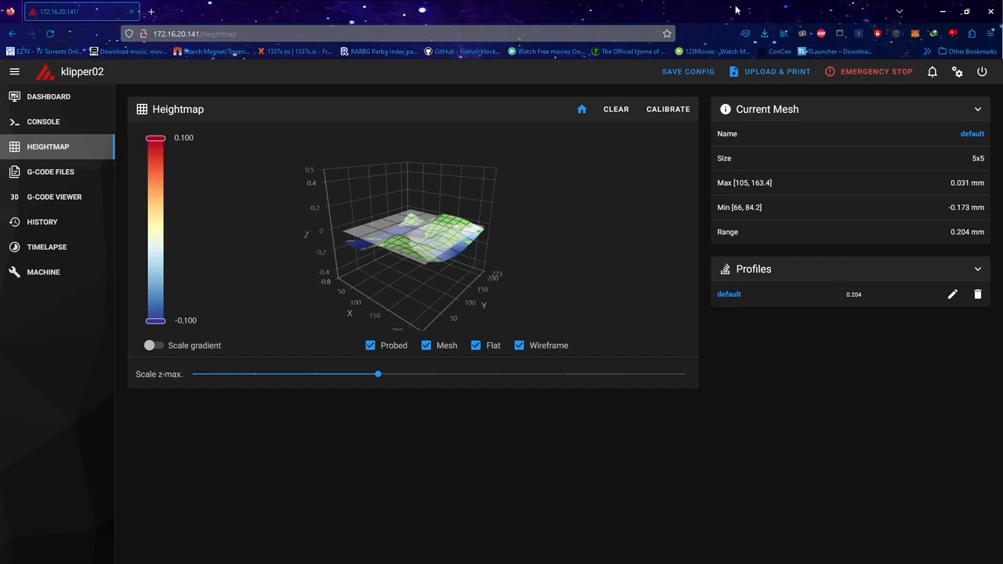
mouse_move(390, 81)
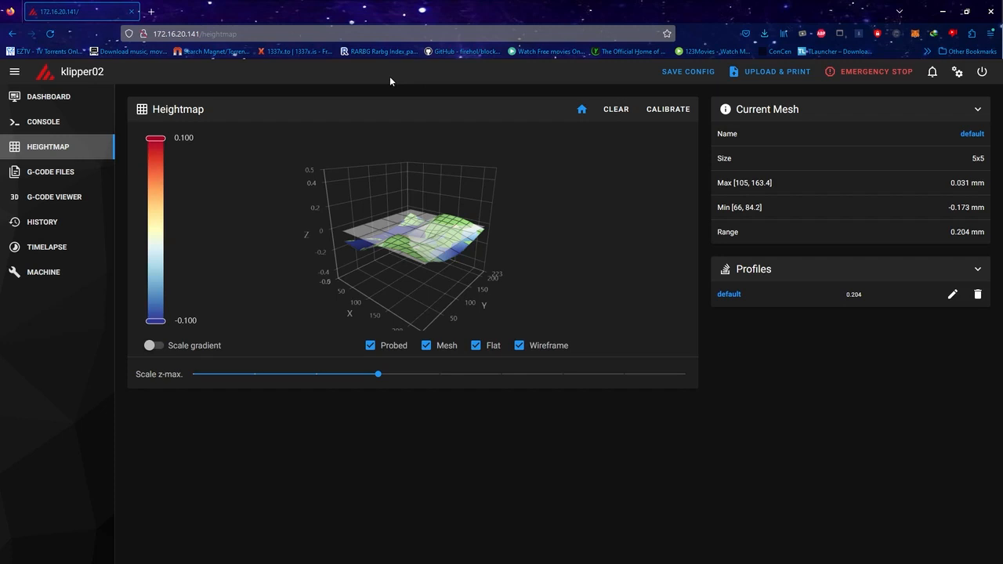
mouse_move(78, 104)
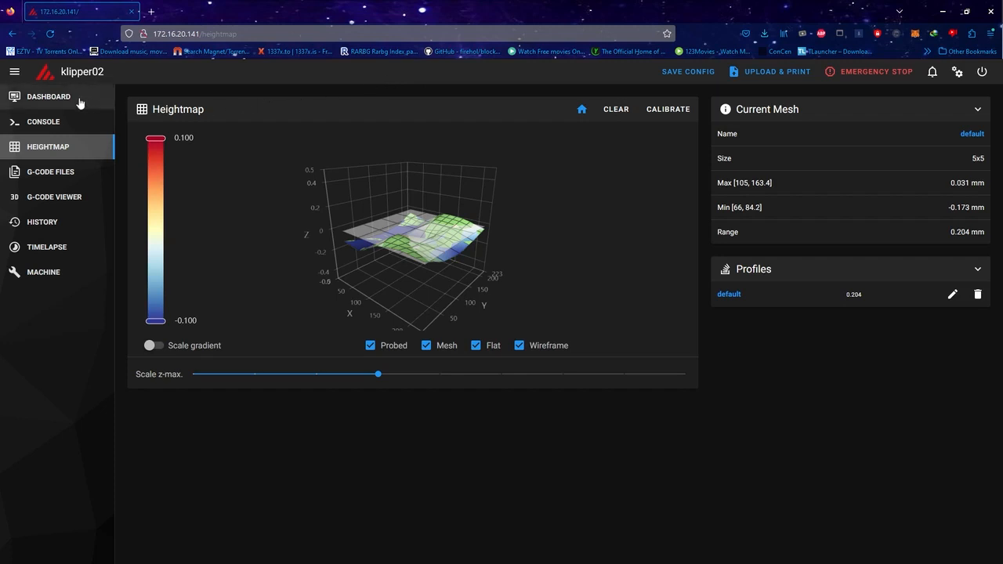